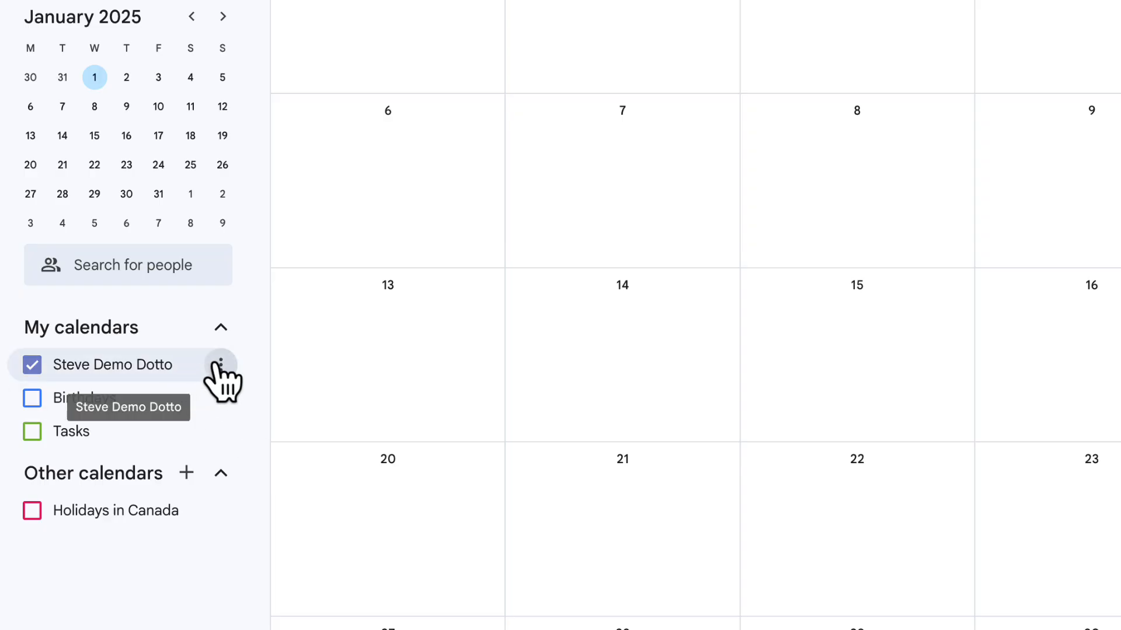
# - Reach the Settings and sharing page for the Steve Demo Dotto calendar, scrolled to its sharing section
pyautogui.click(220, 365)
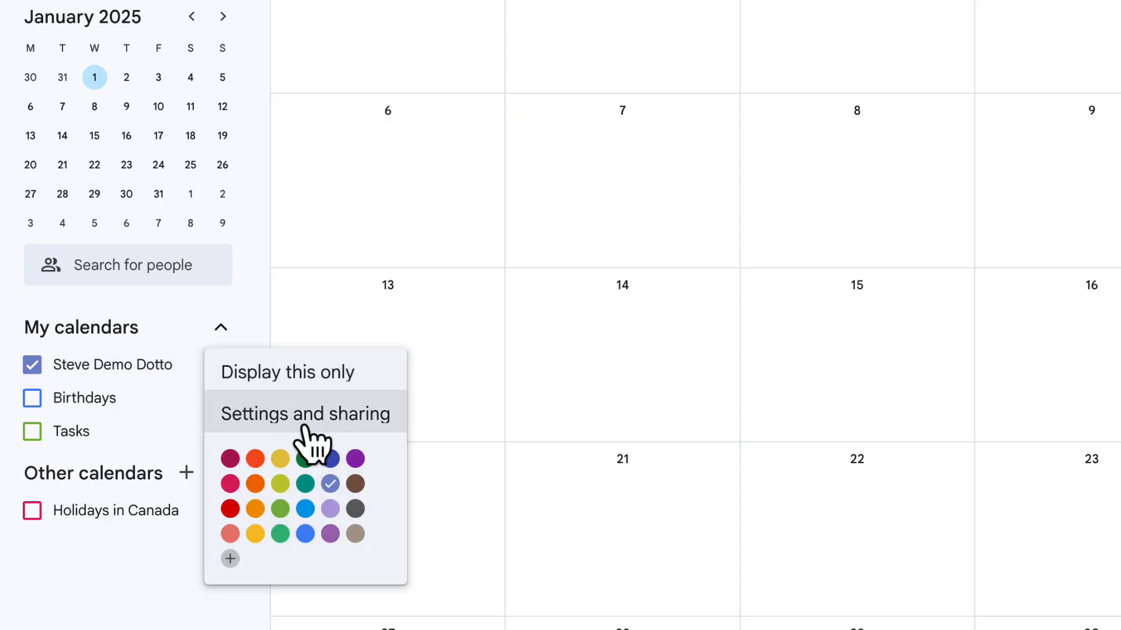
pyautogui.click(304, 414)
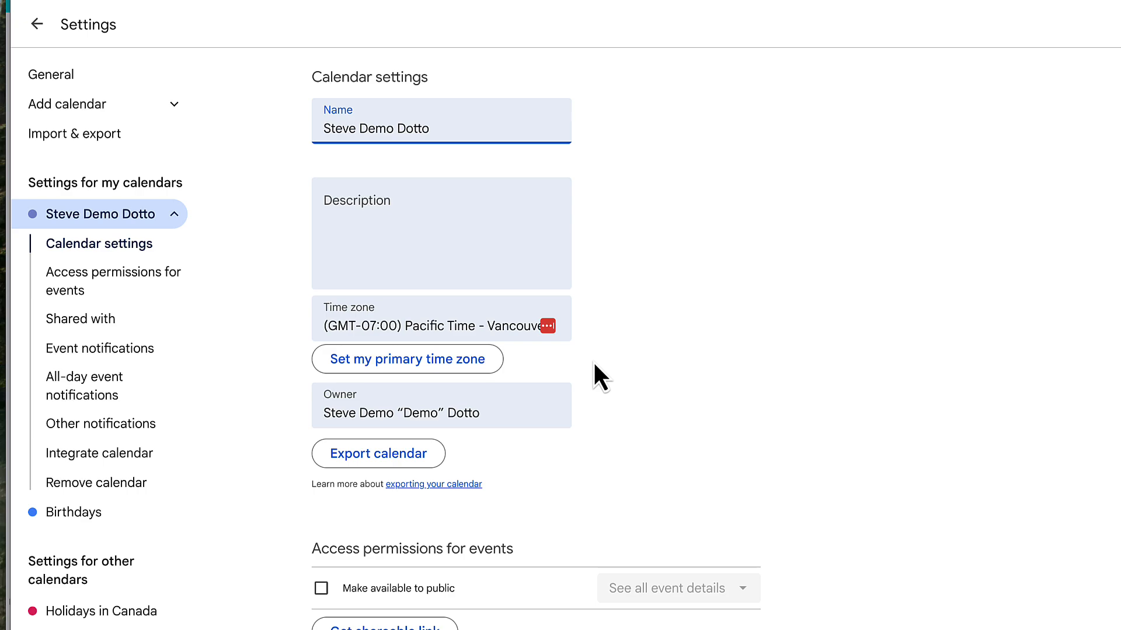
pyautogui.scroll(-3)
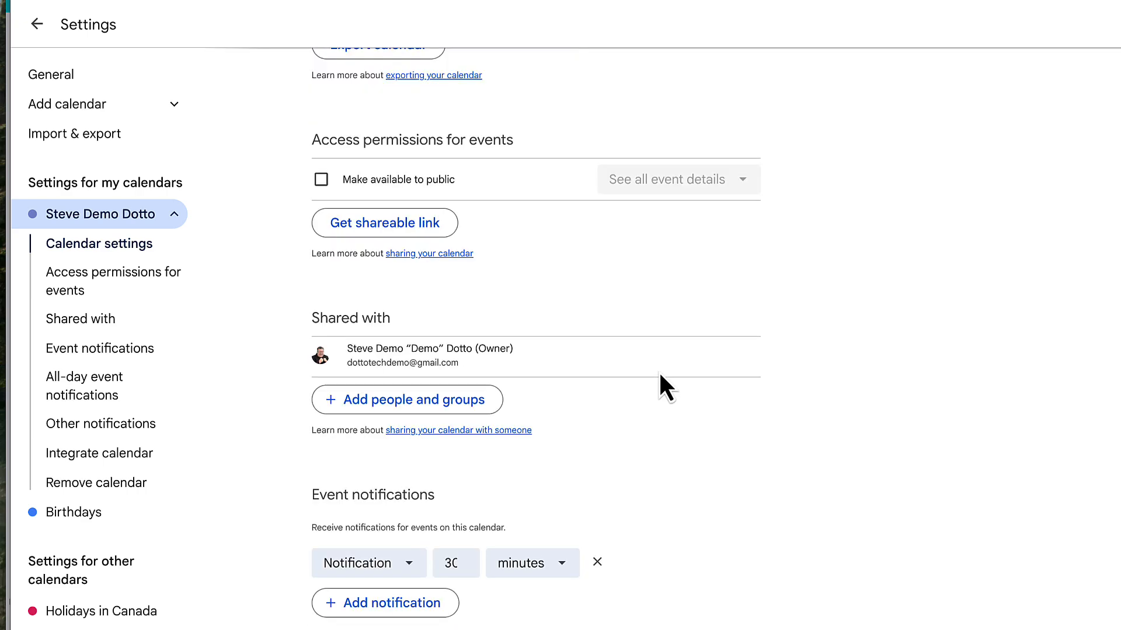
pyautogui.scroll(-3)
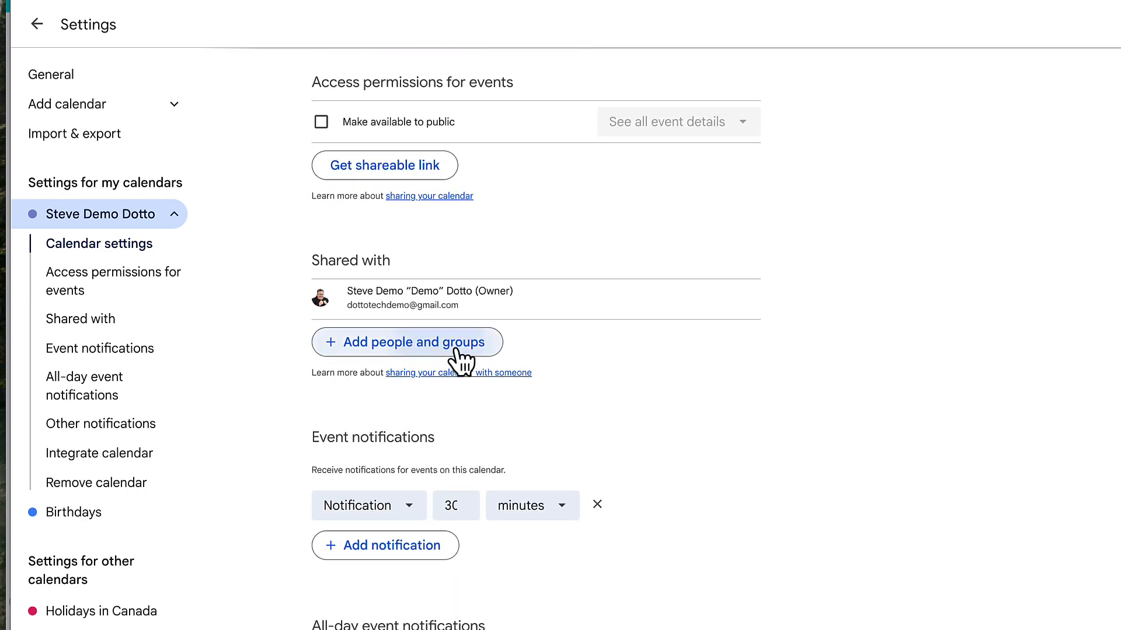
pyautogui.click(406, 342)
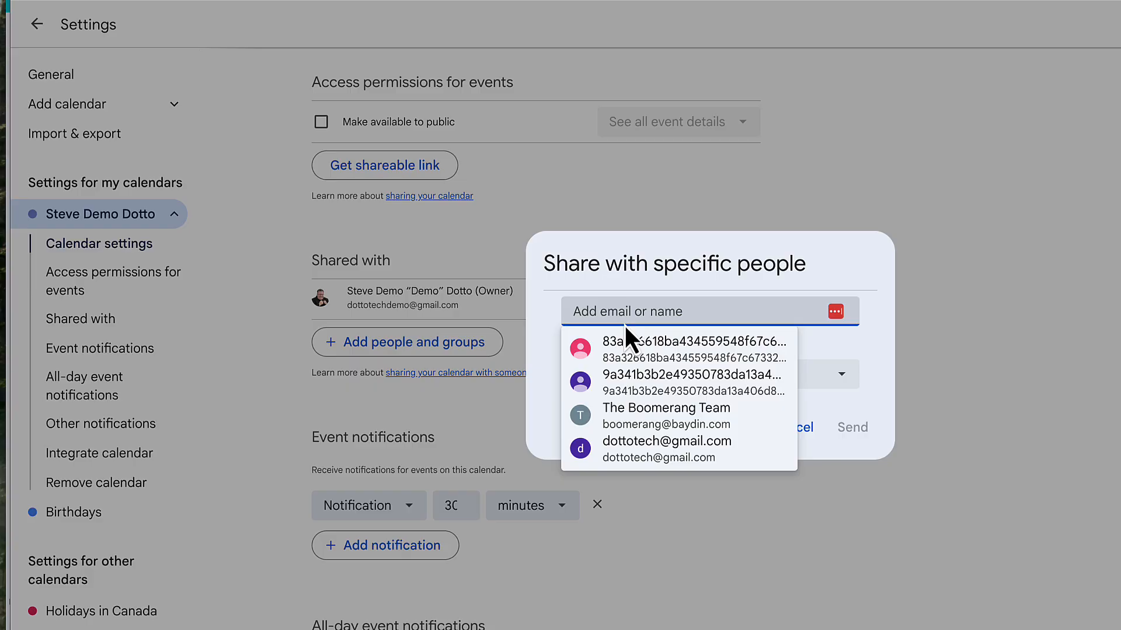
pyautogui.write('bob@')
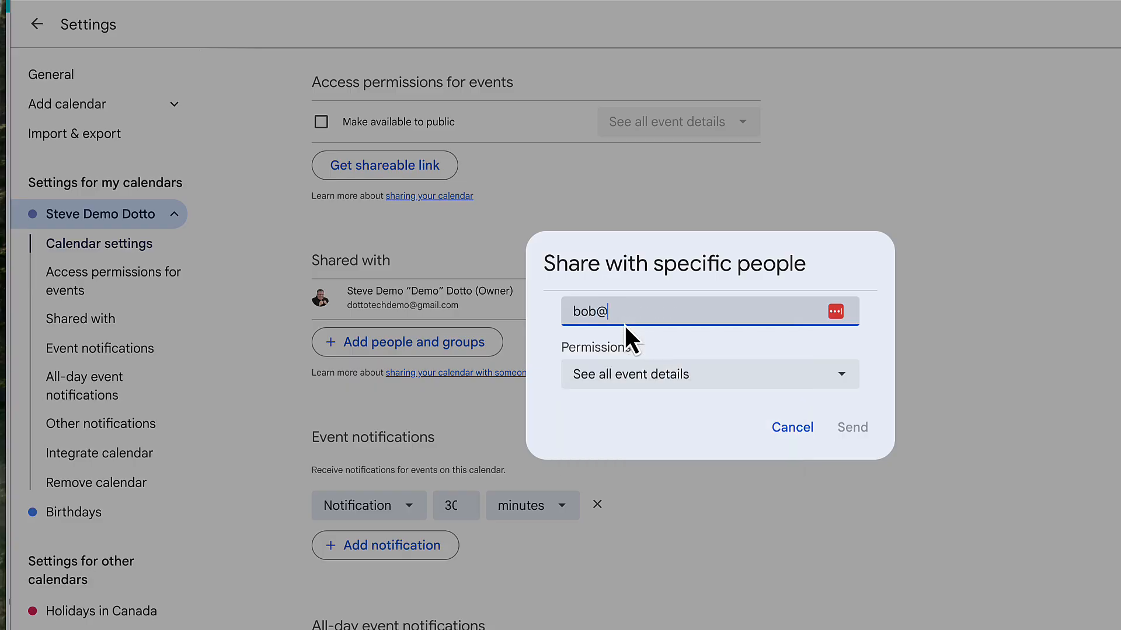
pyautogui.write('bob.com')
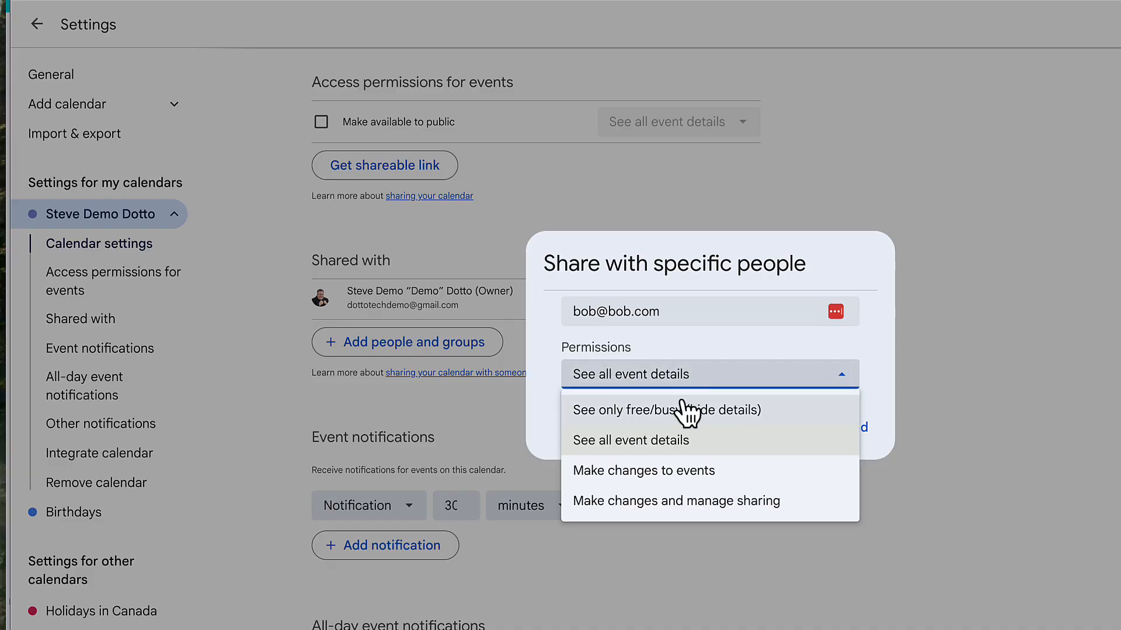
pyautogui.moveTo(677, 471)
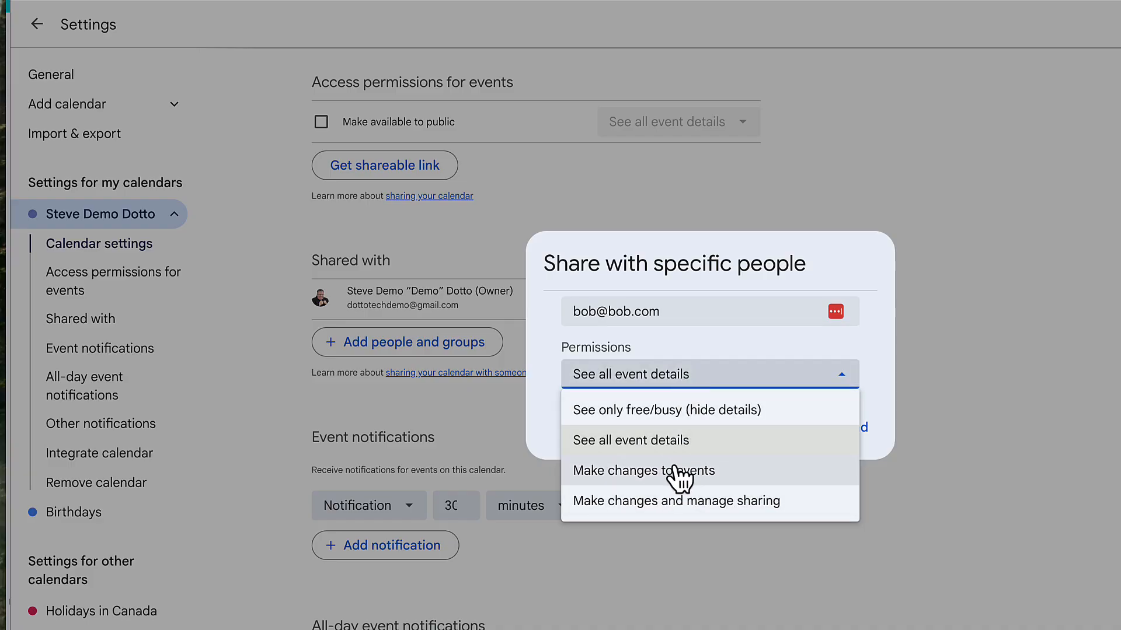
pyautogui.click(645, 471)
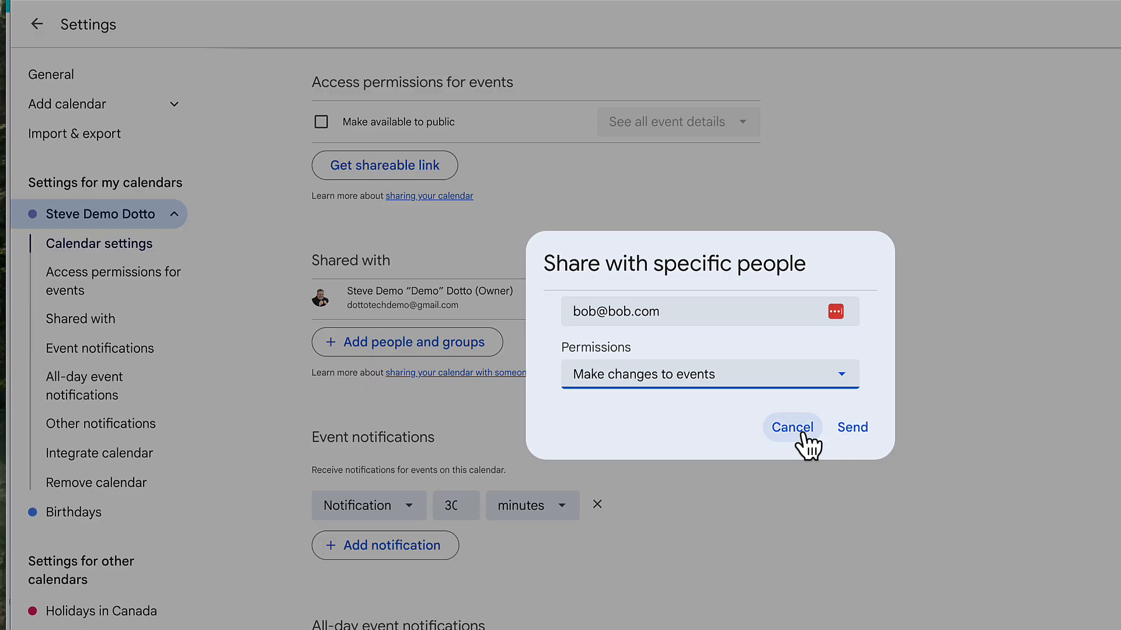
pyautogui.click(791, 427)
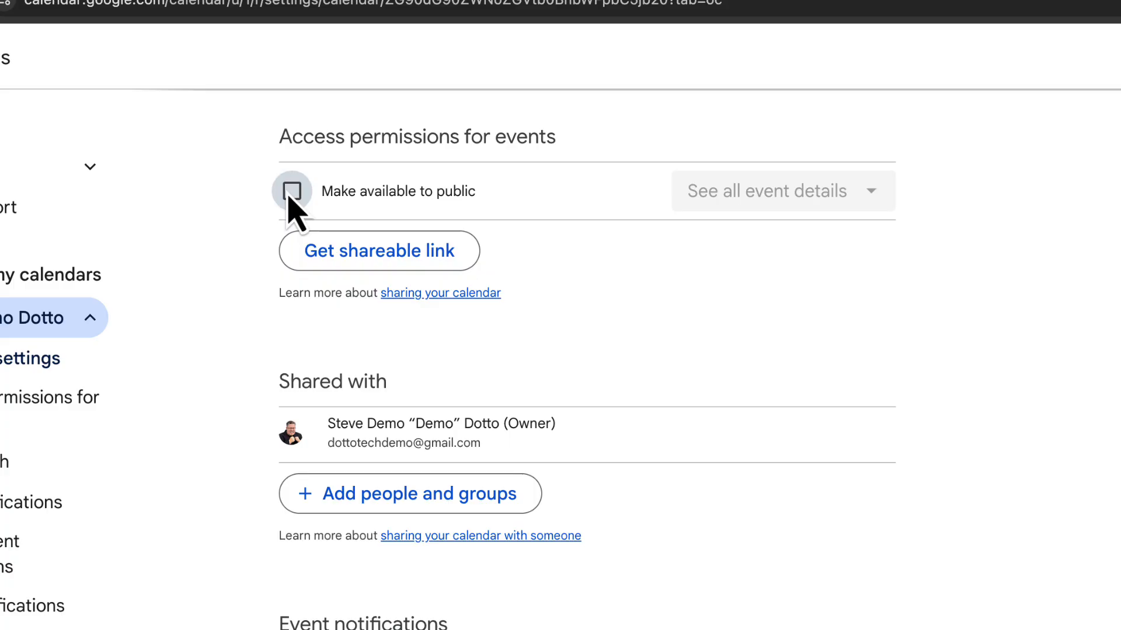
# - Enable Make available to public, confirm the warning, and bring up the calendar's shareable link
pyautogui.click(290, 190)
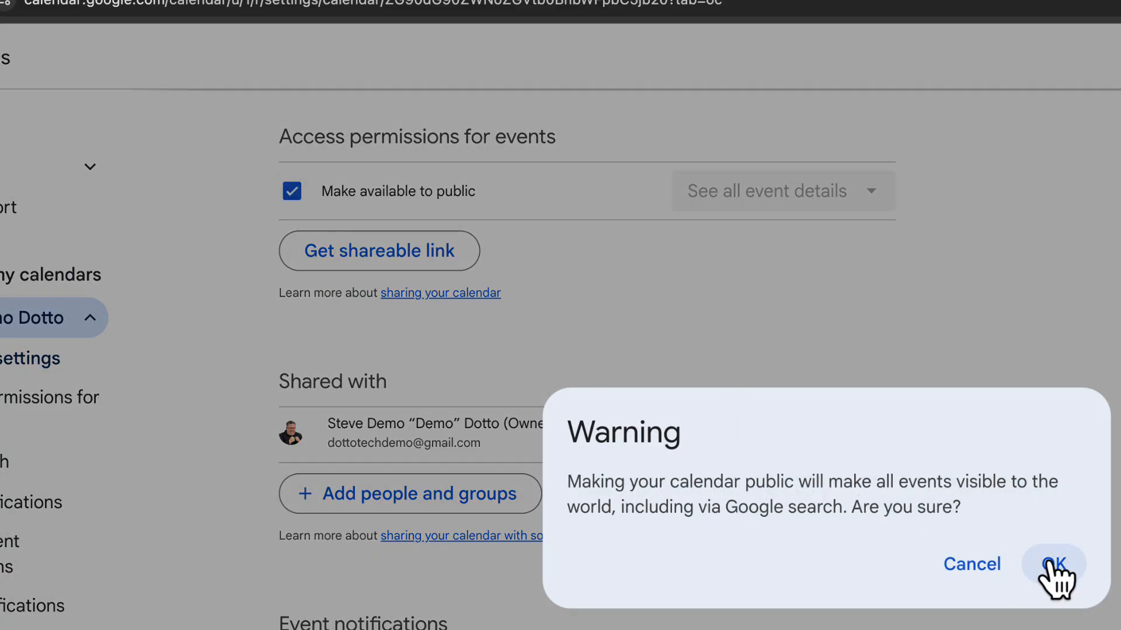
pyautogui.click(1052, 564)
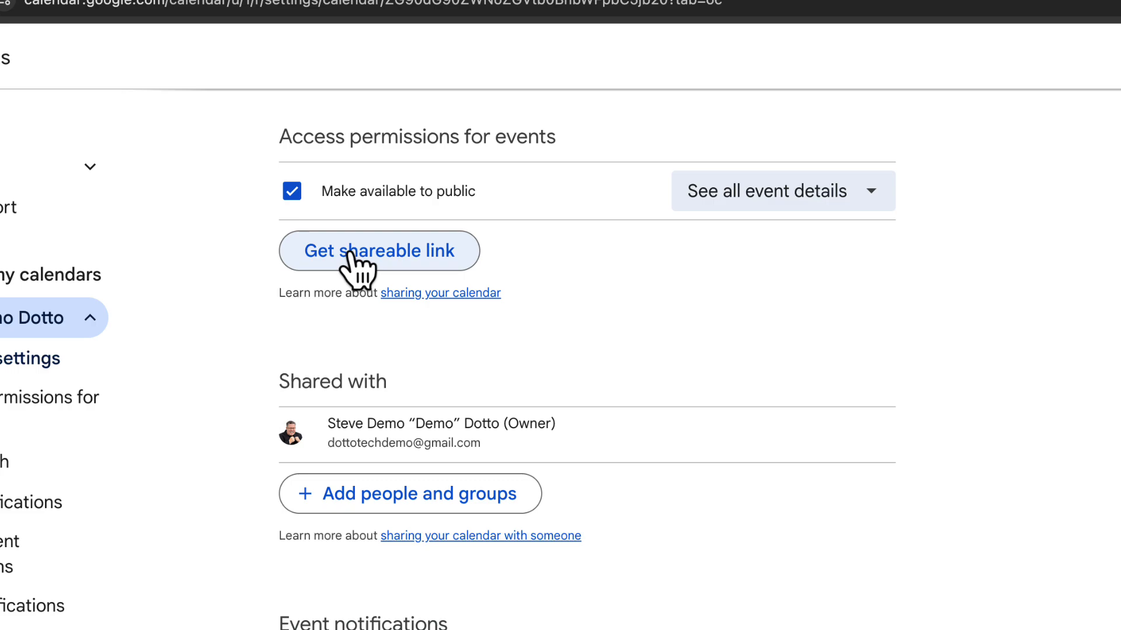
pyautogui.click(378, 251)
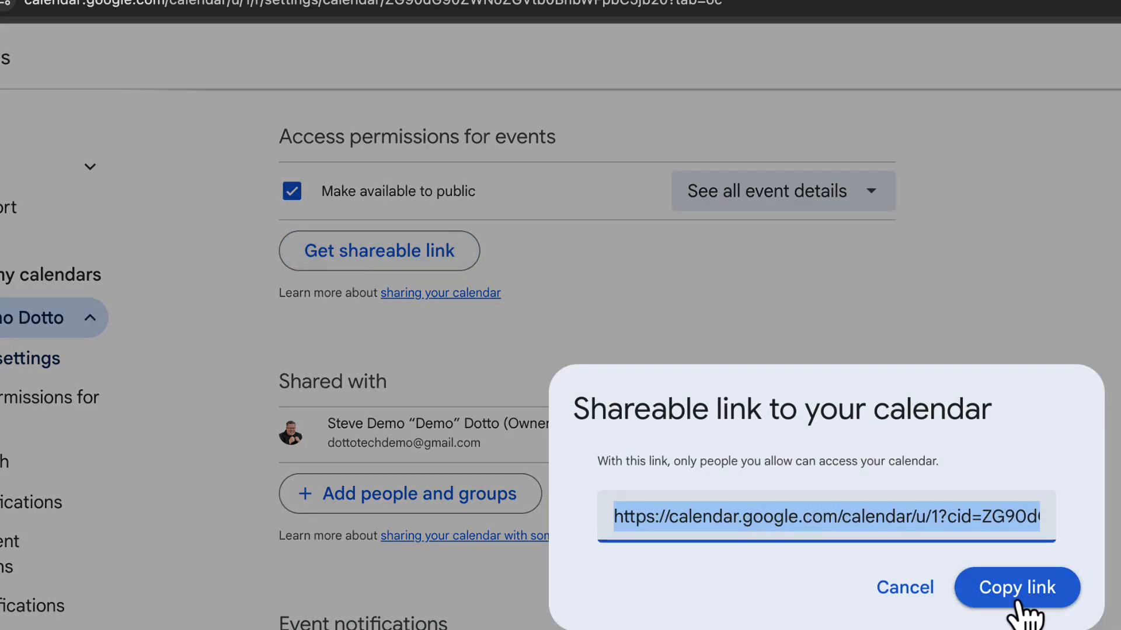